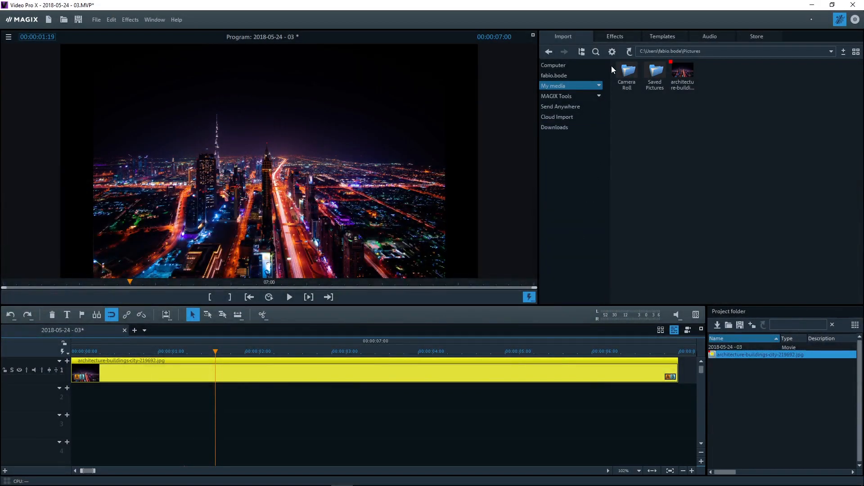
- Show the Move animation templates under the View/Animation effects category
{"action": "left_click", "coordinate": [615, 36]}
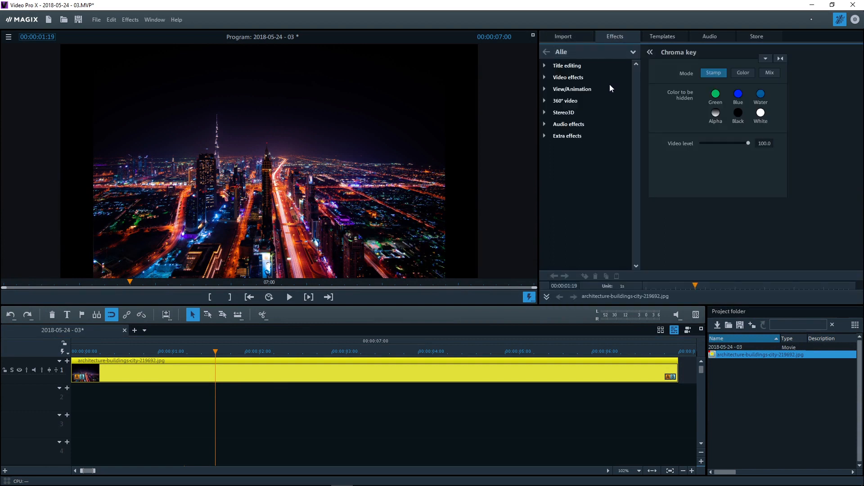
{"action": "left_click", "coordinate": [573, 89]}
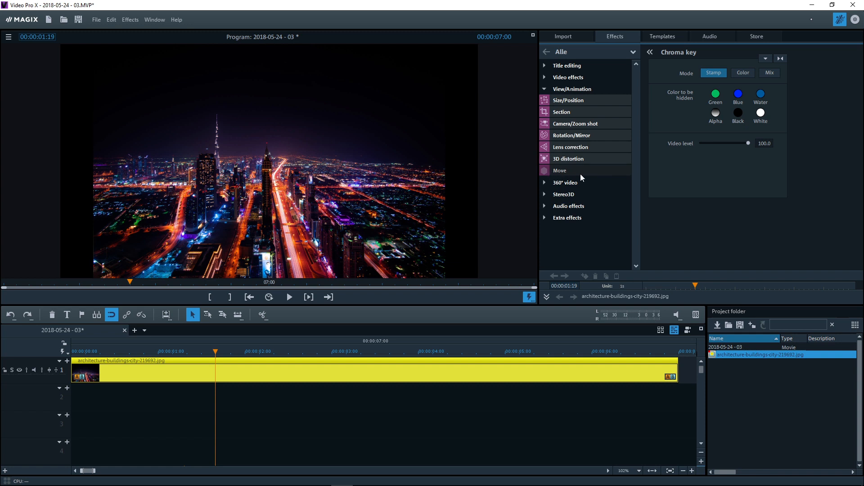
{"action": "left_click", "coordinate": [560, 170]}
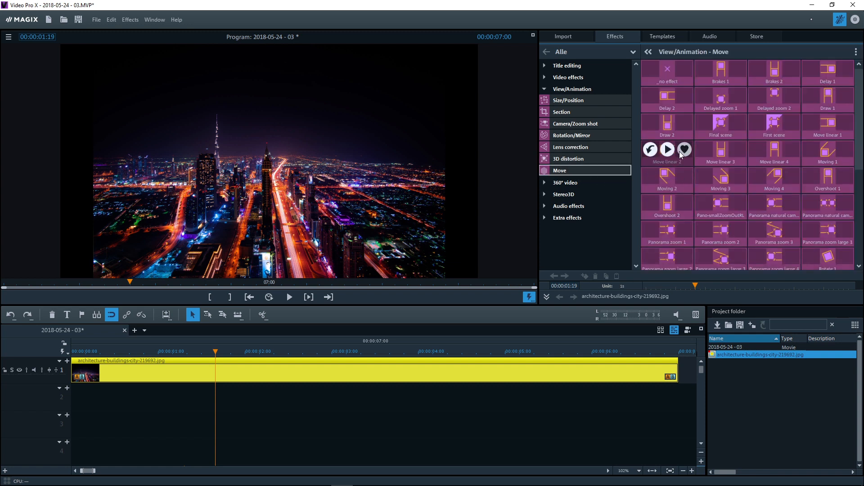
{"action": "mouse_move", "coordinate": [859, 153]}
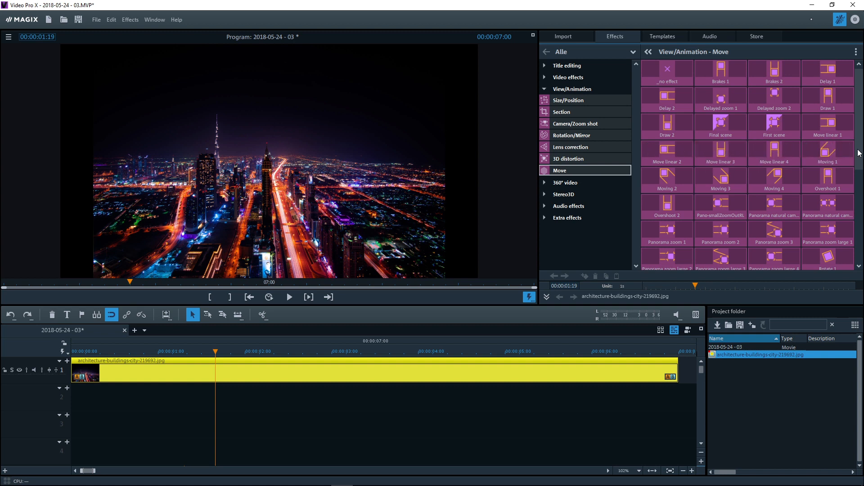
- Browse the Move template gallery and apply a template to the city photo clip
{"action": "scroll", "scroll_direction": "down", "scroll_amount": 3}
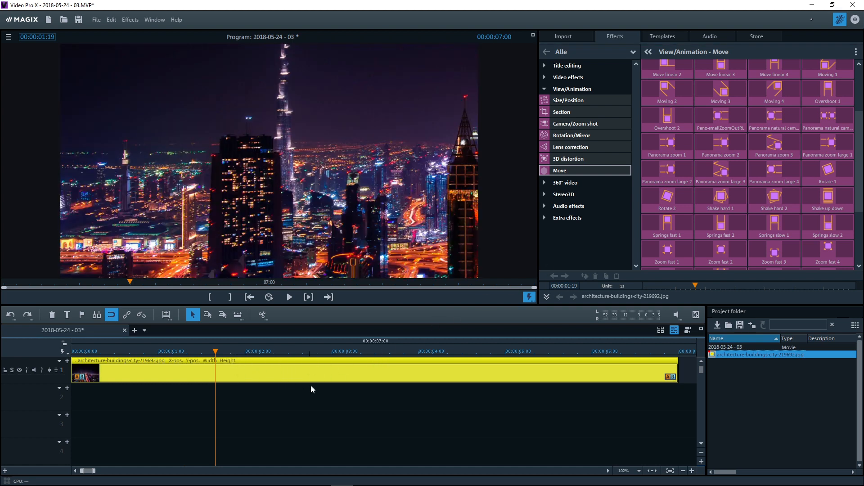
{"action": "mouse_move", "coordinate": [827, 196]}
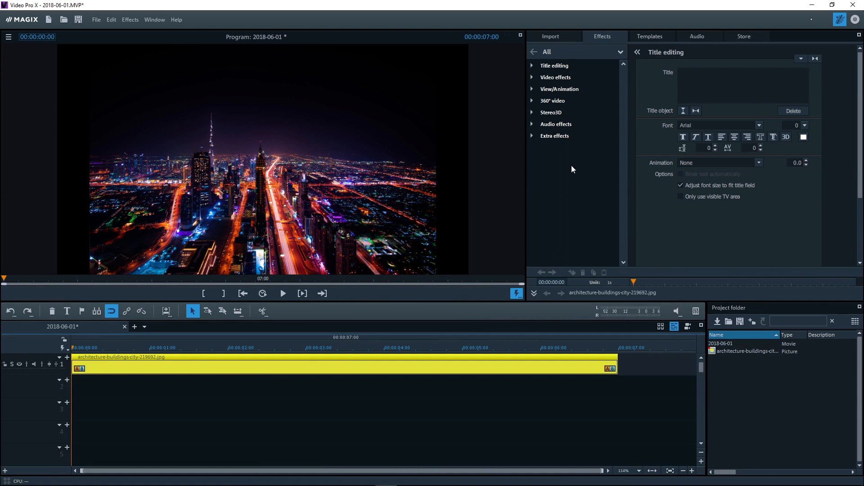
- Set up a Camera/Zoom shot into the framed skyline section and preview it
{"action": "left_click", "coordinate": [559, 89]}
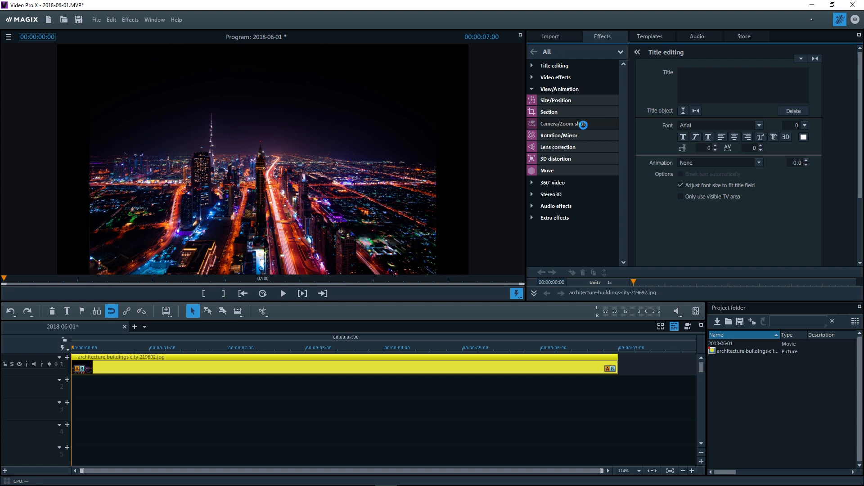
{"action": "left_click", "coordinate": [561, 124]}
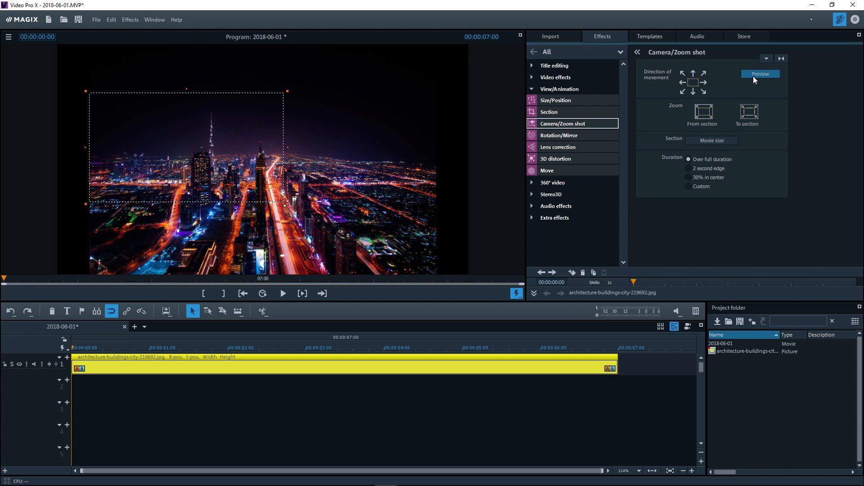
{"action": "left_click", "coordinate": [760, 73]}
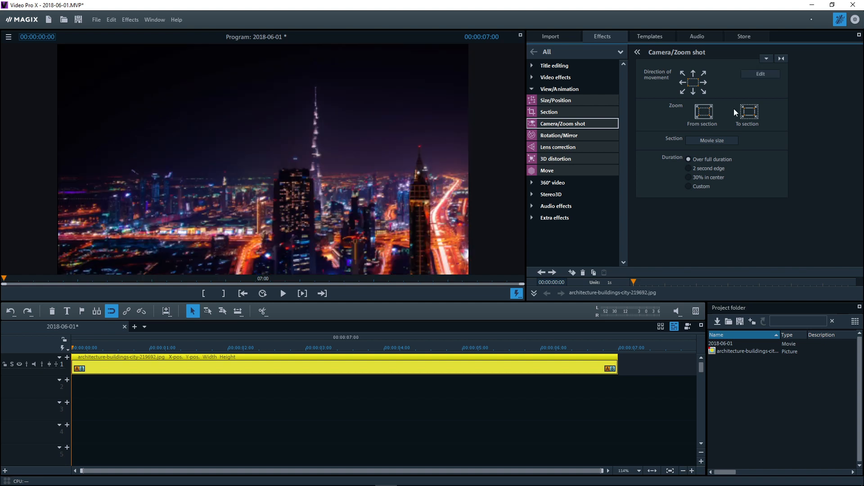
- Play the clip to watch the zoom, then stop playback
{"action": "left_click", "coordinate": [283, 293]}
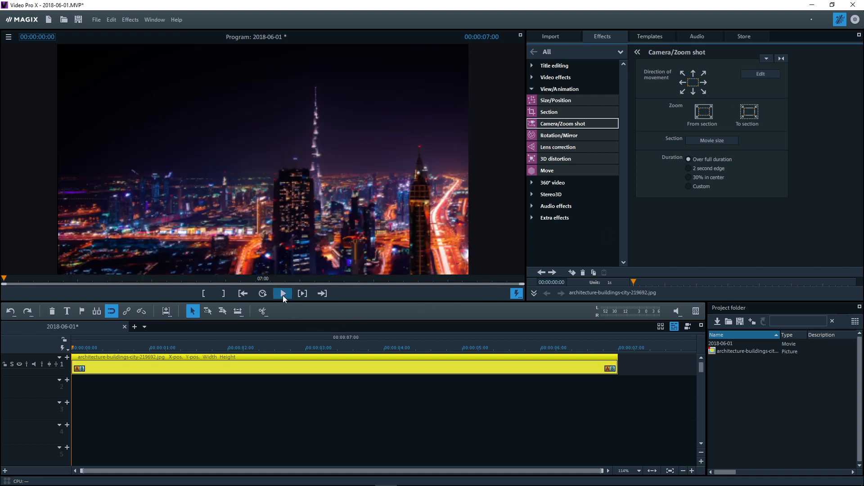
{"action": "left_click", "coordinate": [282, 293]}
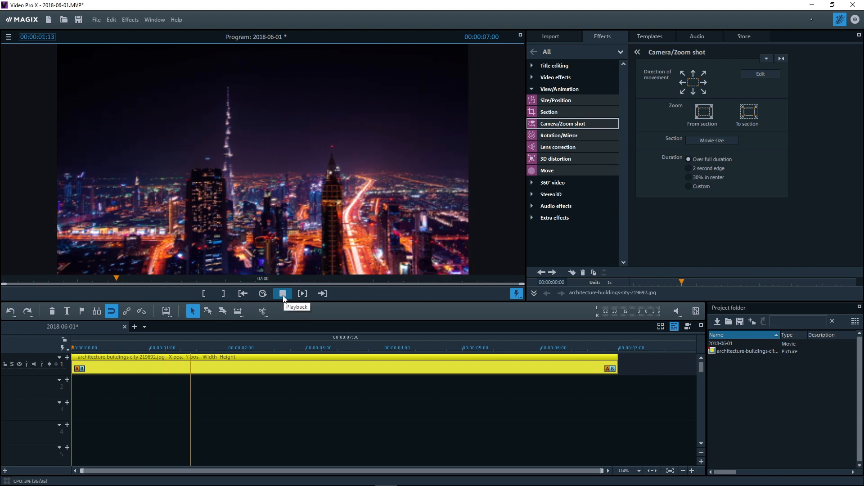
{"action": "left_click", "coordinate": [281, 293]}
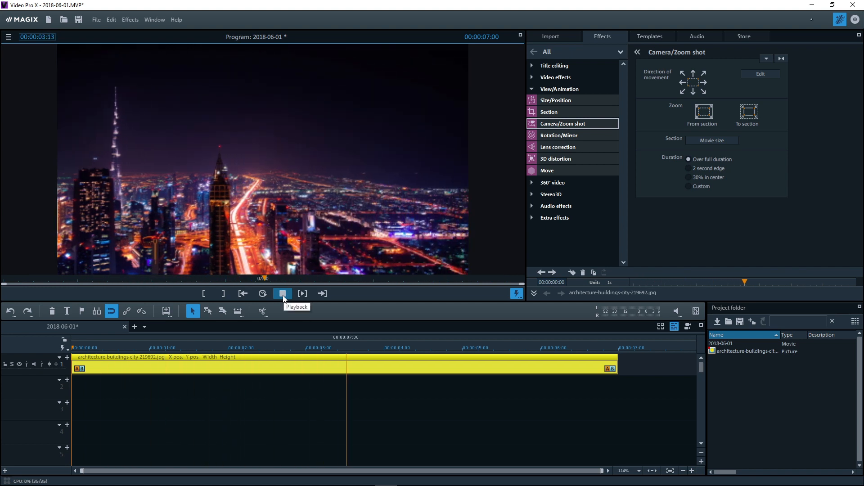
{"action": "left_click", "coordinate": [282, 292]}
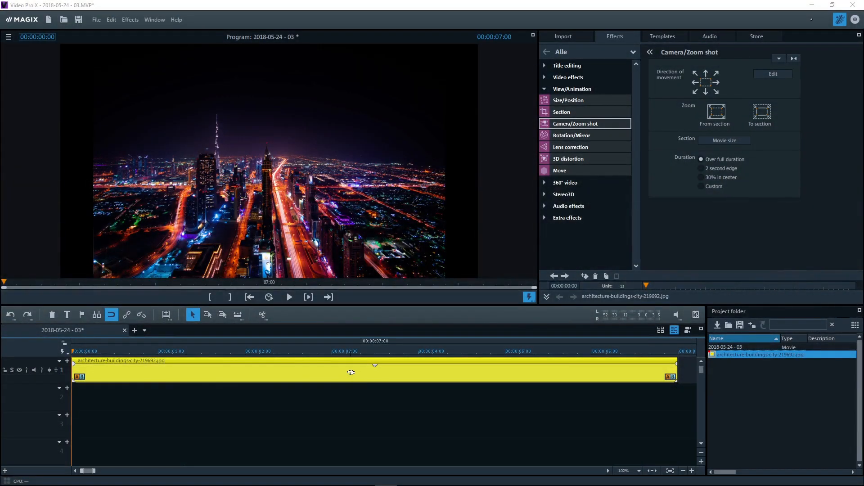
{"action": "mouse_move", "coordinate": [584, 275]}
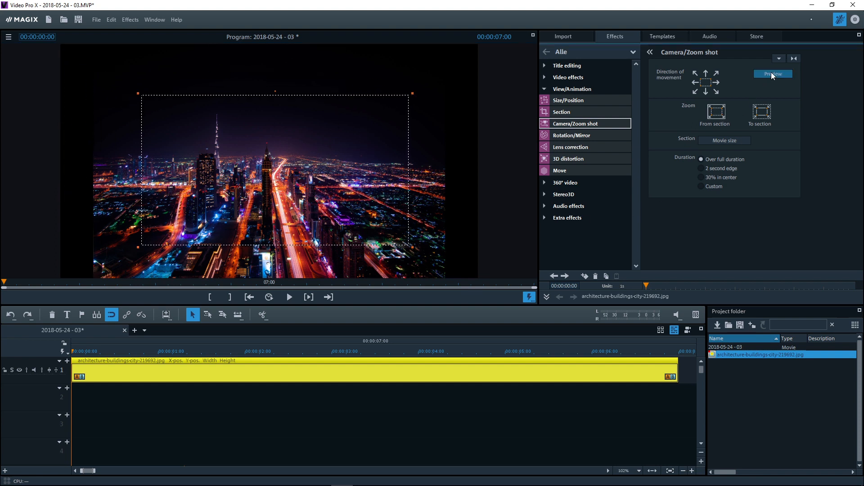
- Preview and play the camera zoom into the central skyline section, then stop playback
{"action": "left_click", "coordinate": [289, 297]}
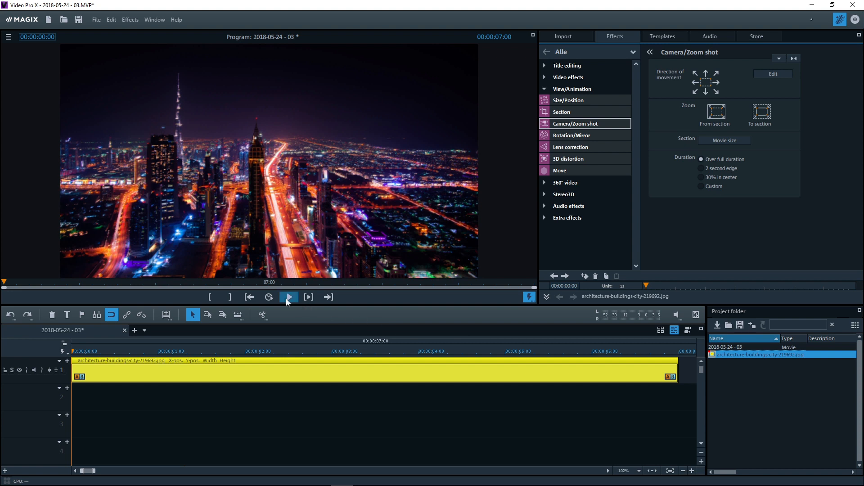
{"action": "left_click", "coordinate": [289, 297]}
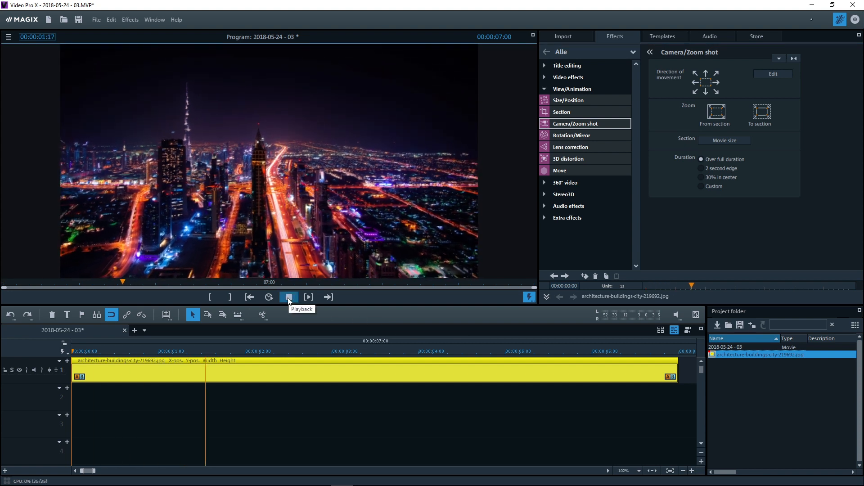
{"action": "left_click", "coordinate": [288, 297]}
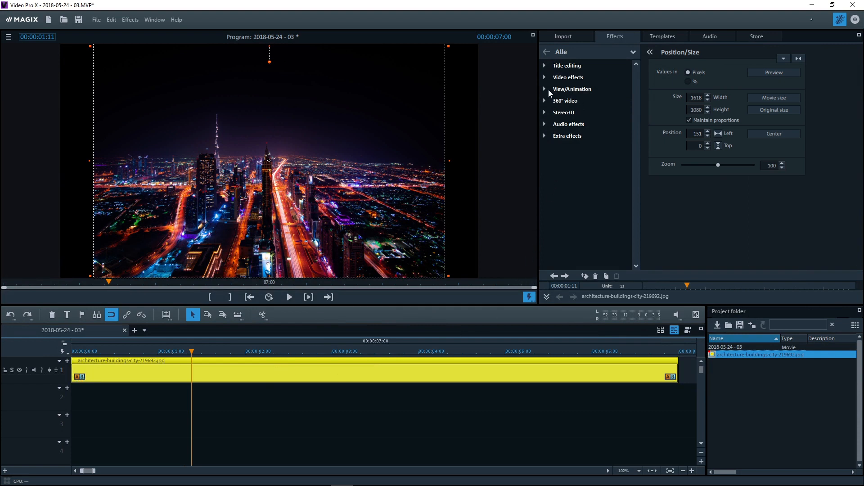
- Apply Rotation/Mirror to the photo, lowering the second rotation value to -20.00
{"action": "left_click", "coordinate": [573, 89]}
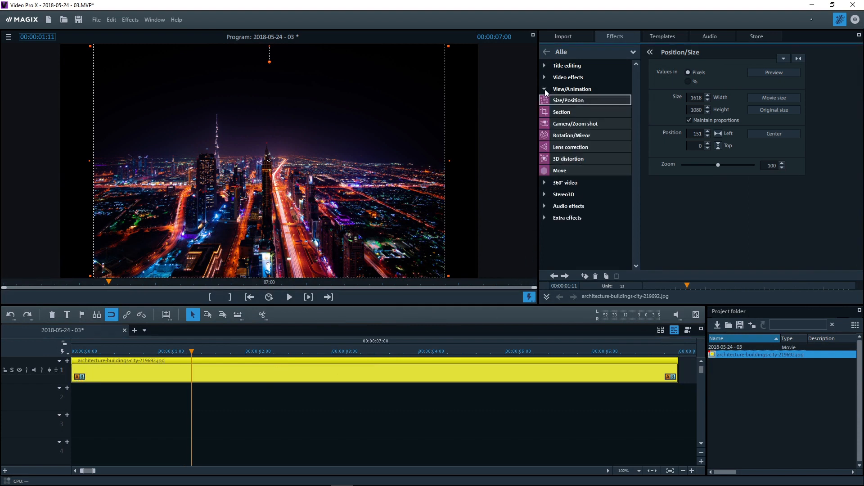
{"action": "left_click", "coordinate": [572, 136]}
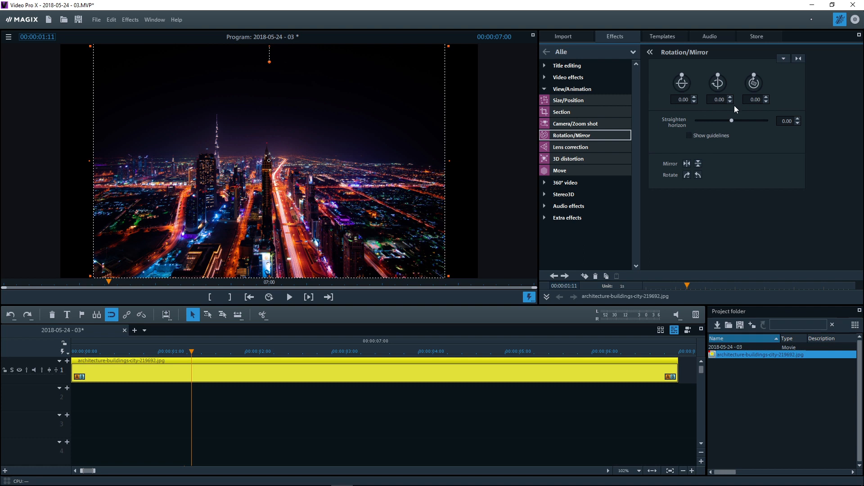
{"action": "left_click", "coordinate": [730, 102]}
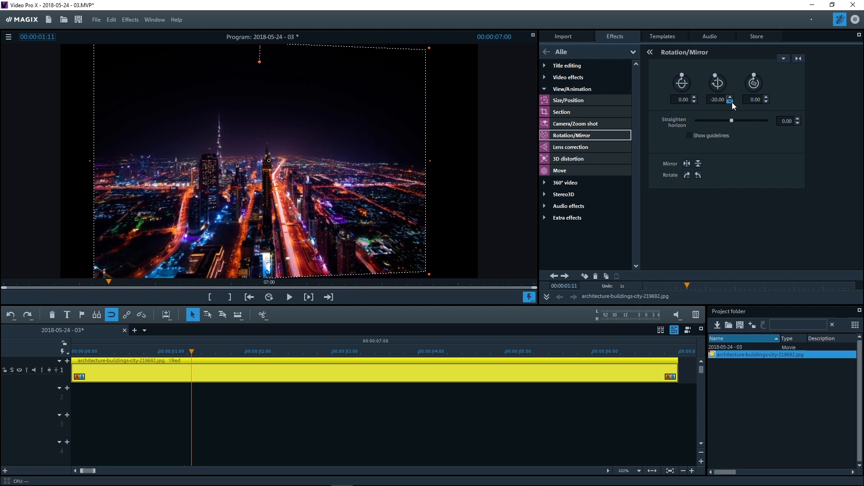
{"action": "left_click", "coordinate": [729, 102]}
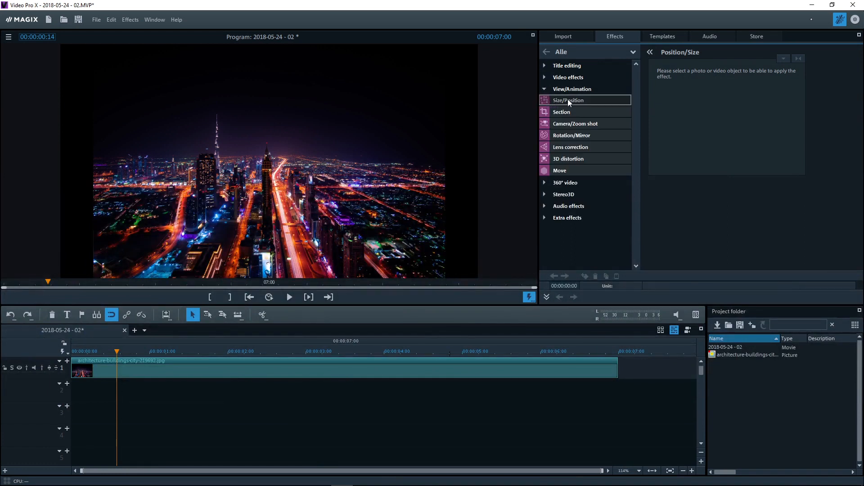
{"action": "mouse_move", "coordinate": [564, 105]}
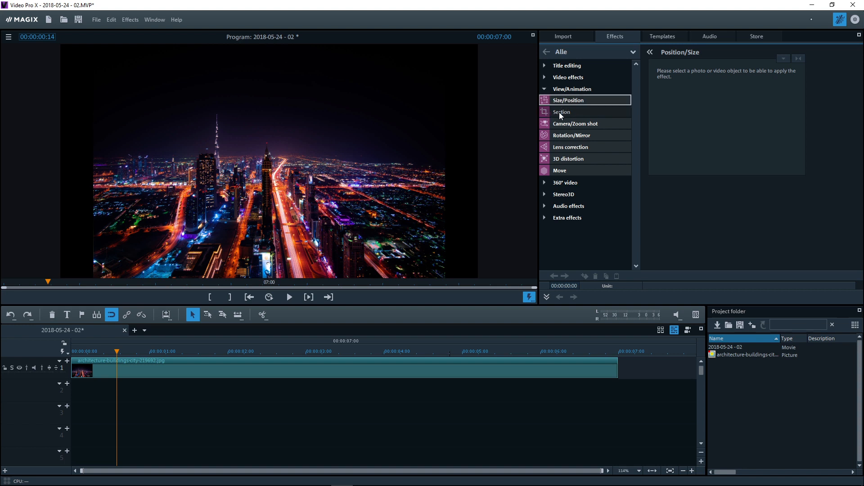
{"action": "mouse_move", "coordinate": [549, 164]}
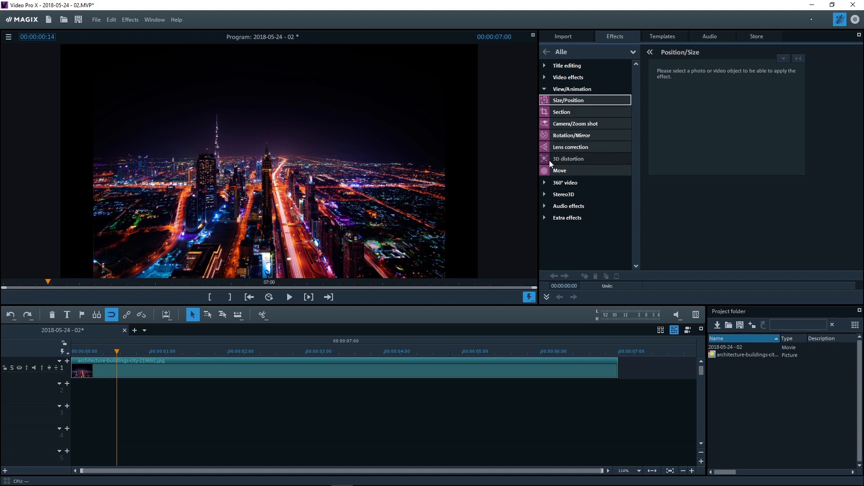
{"action": "mouse_move", "coordinate": [573, 164]}
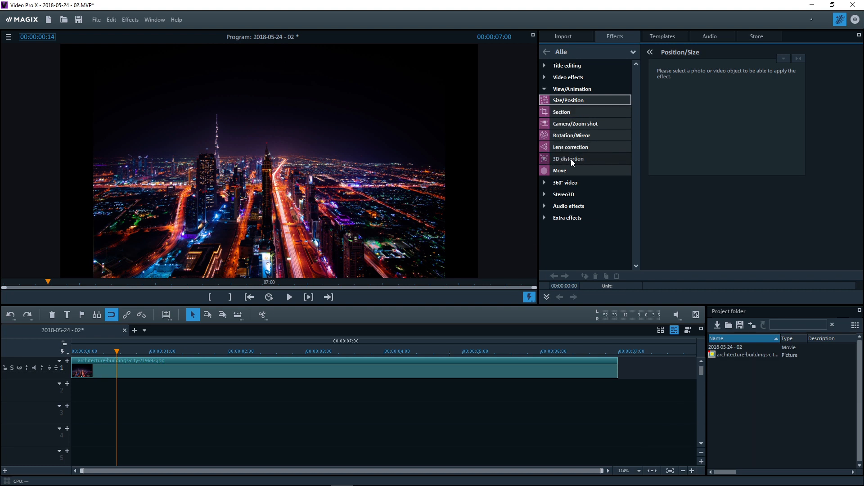